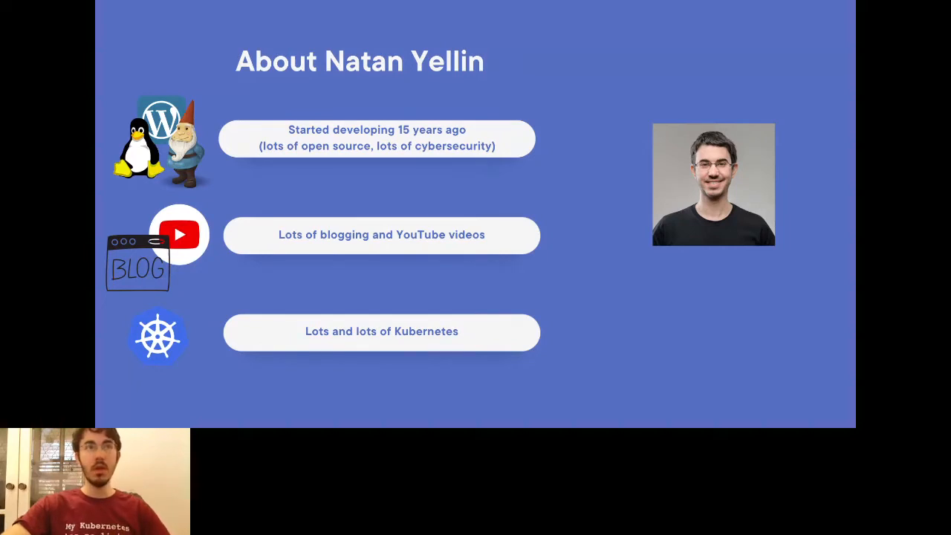
Advance through the talk slides to the trigger/action examples and the Under the hood slide.
key("Right")
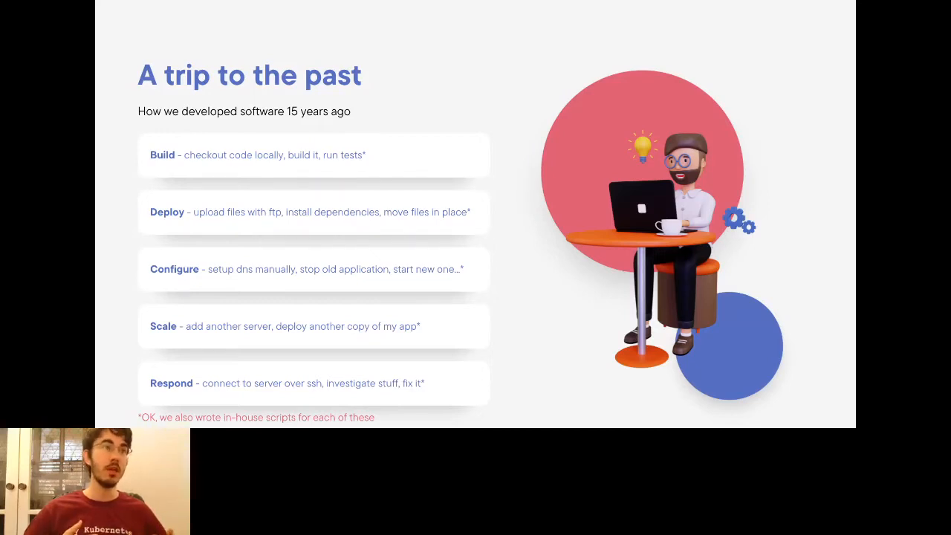
key("Right")
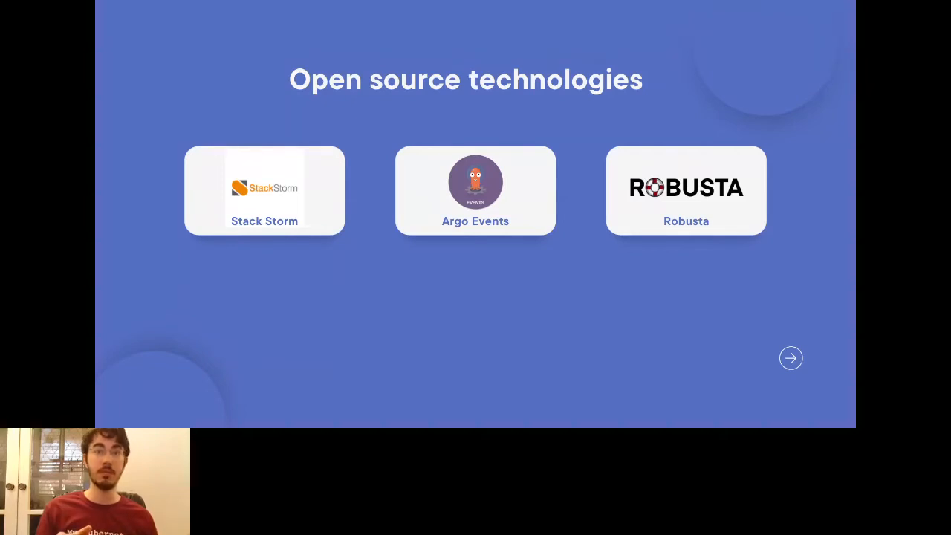
left_click(790, 358)
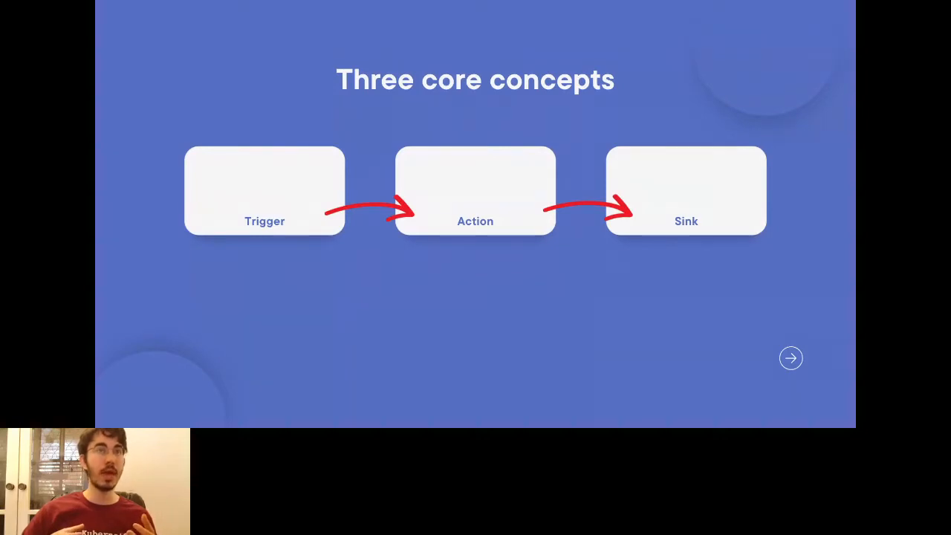
left_click(790, 358)
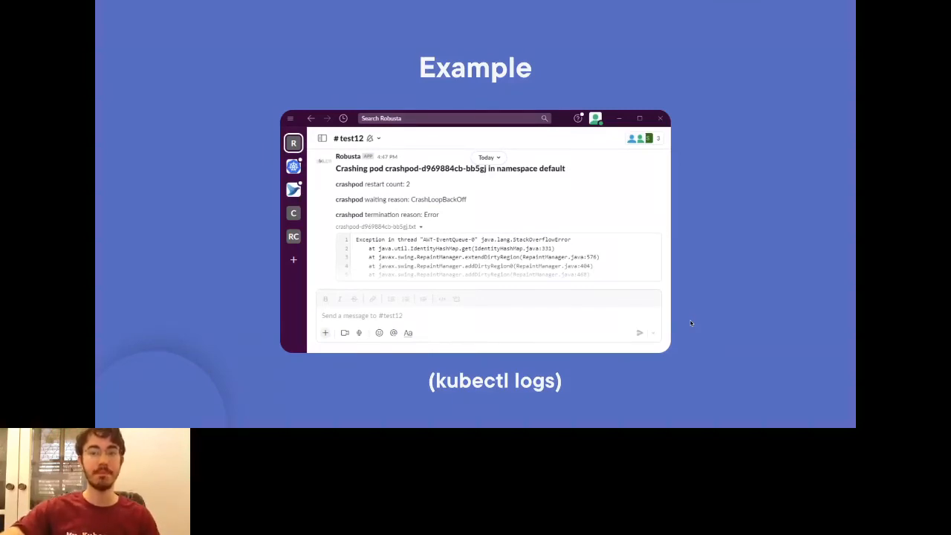
mouse_move(584, 361)
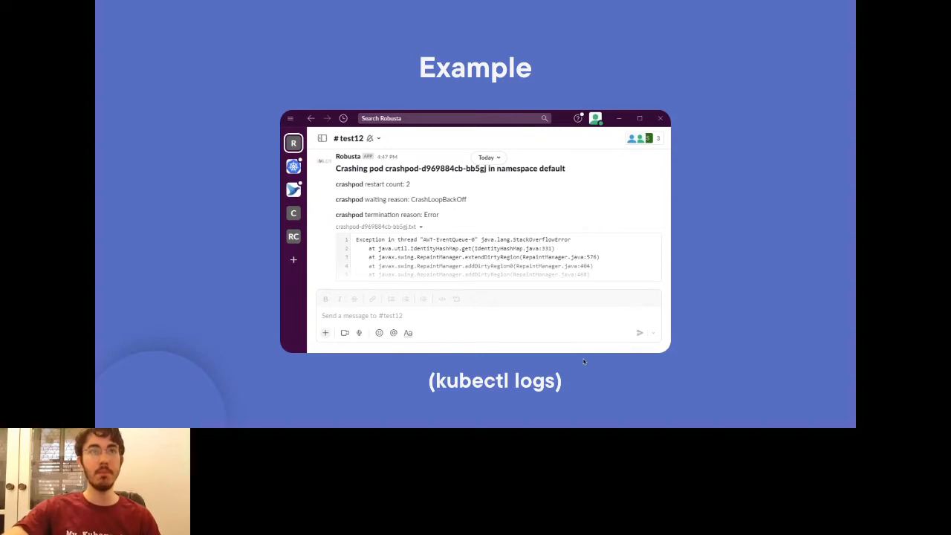
mouse_move(598, 374)
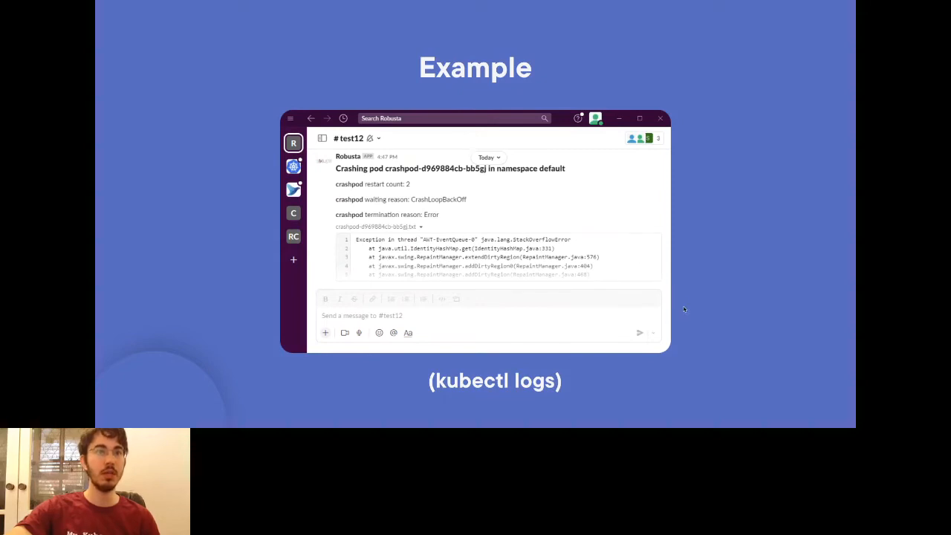
mouse_move(713, 333)
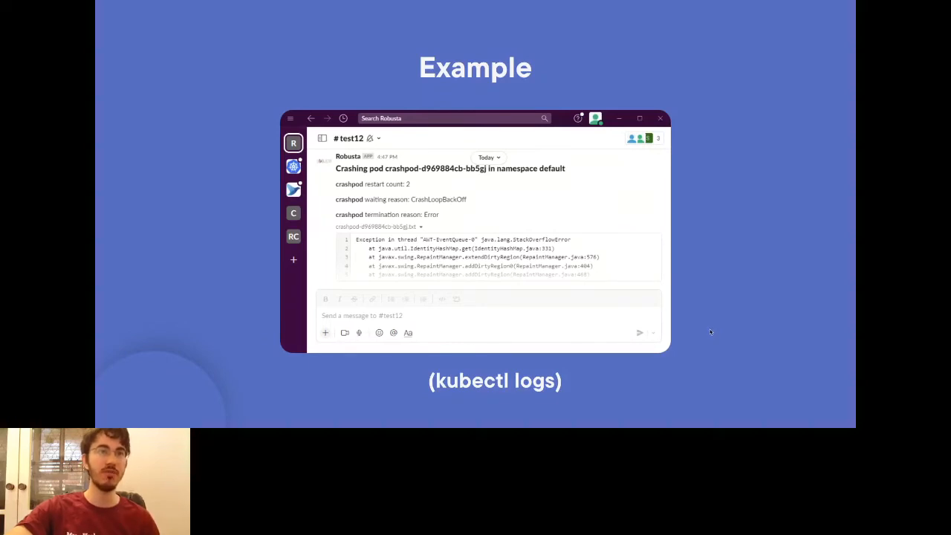
key("Right")
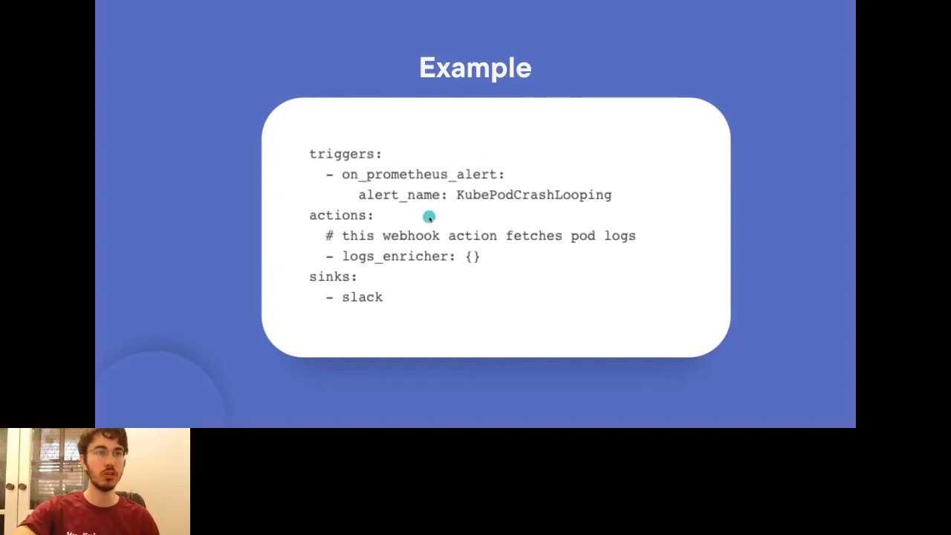
mouse_move(467, 179)
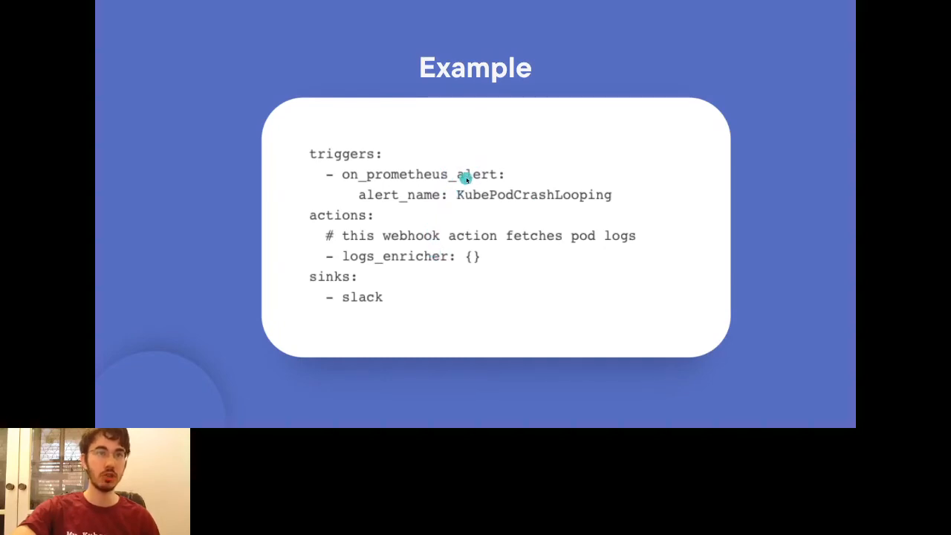
mouse_move(417, 214)
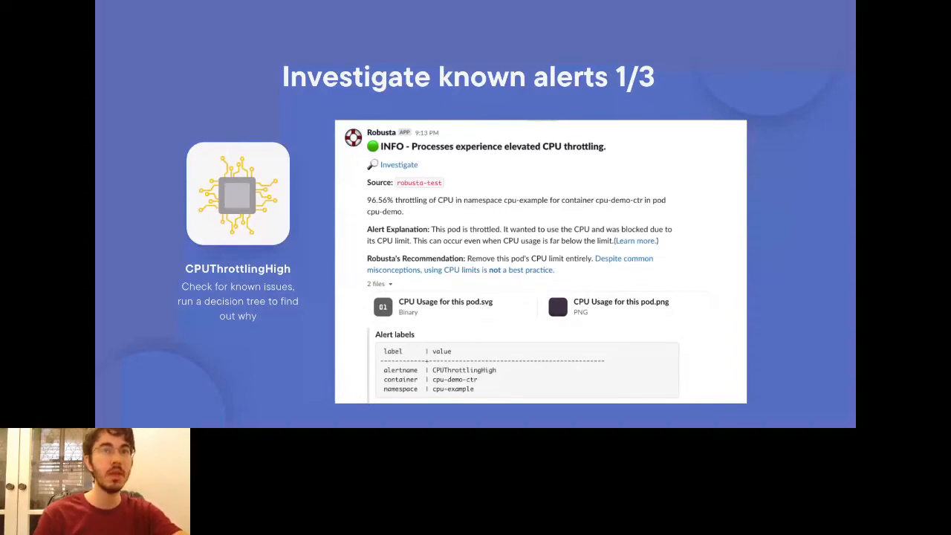
mouse_move(811, 352)
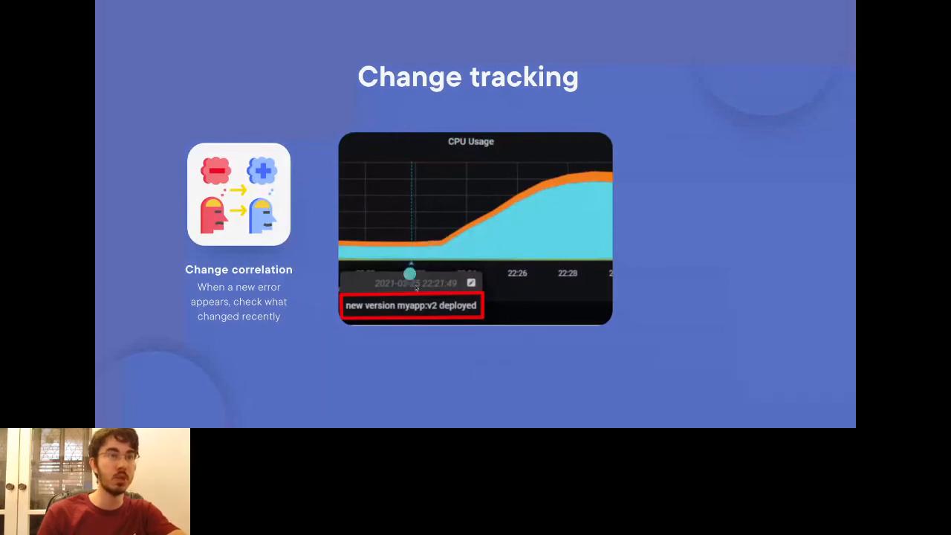
mouse_move(798, 314)
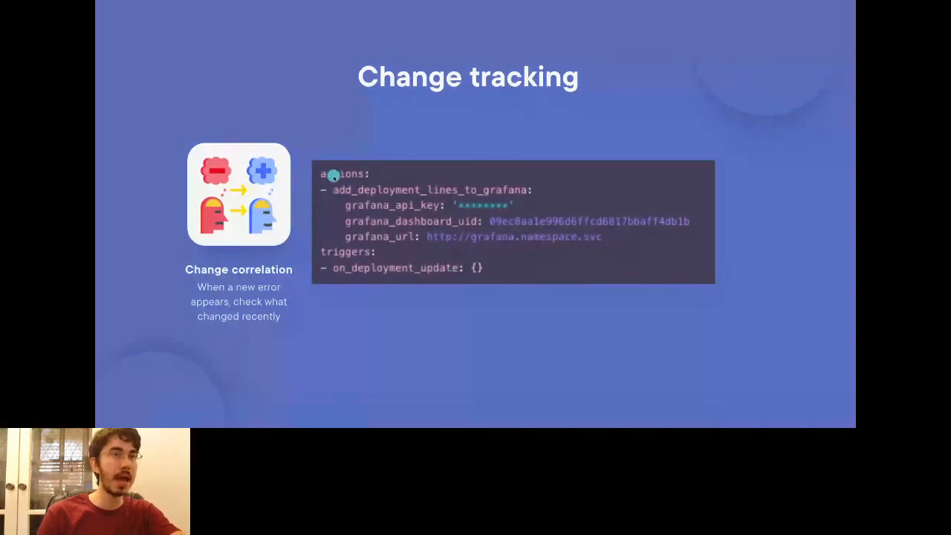
mouse_move(518, 193)
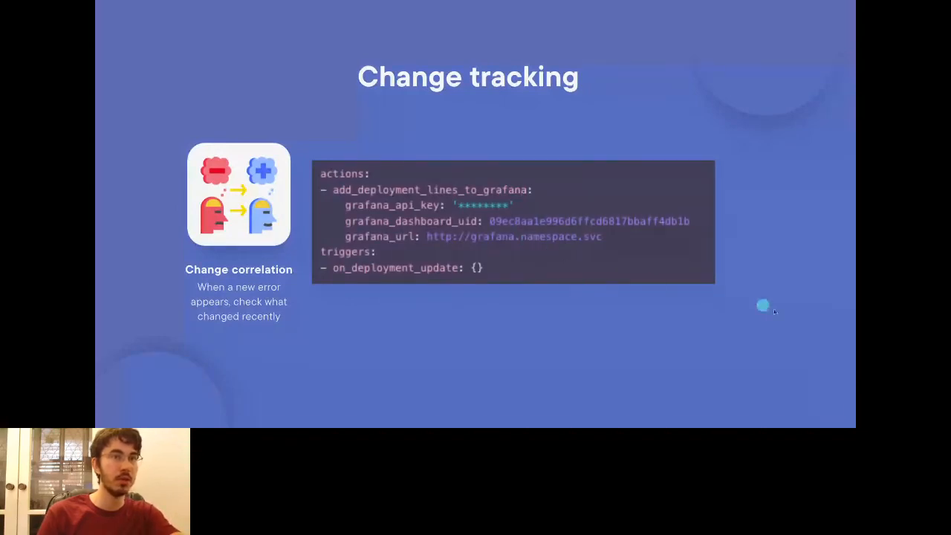
mouse_move(661, 318)
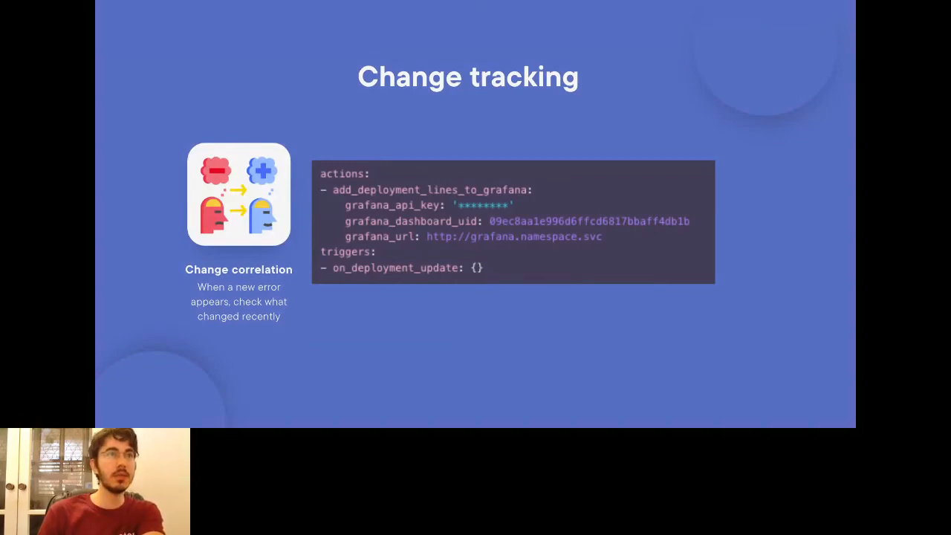
key("Right")
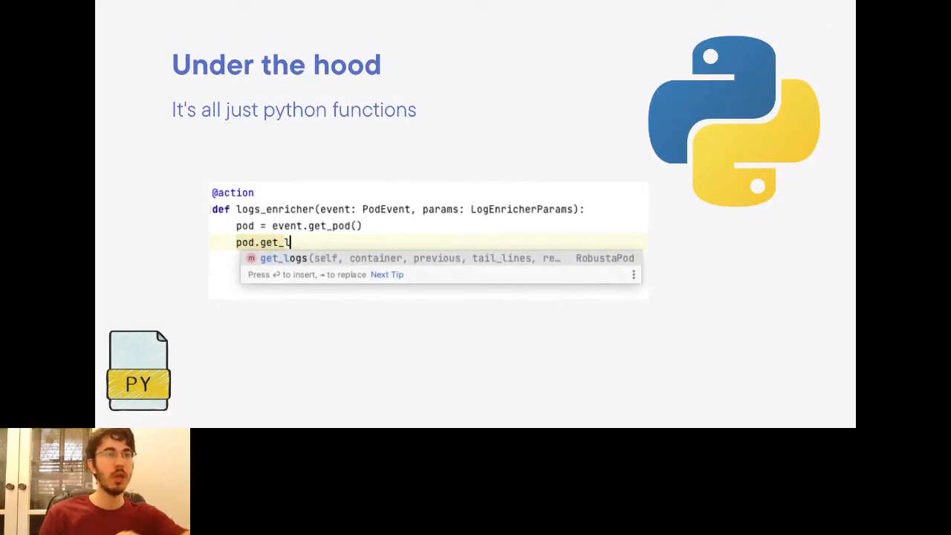
mouse_move(716, 327)
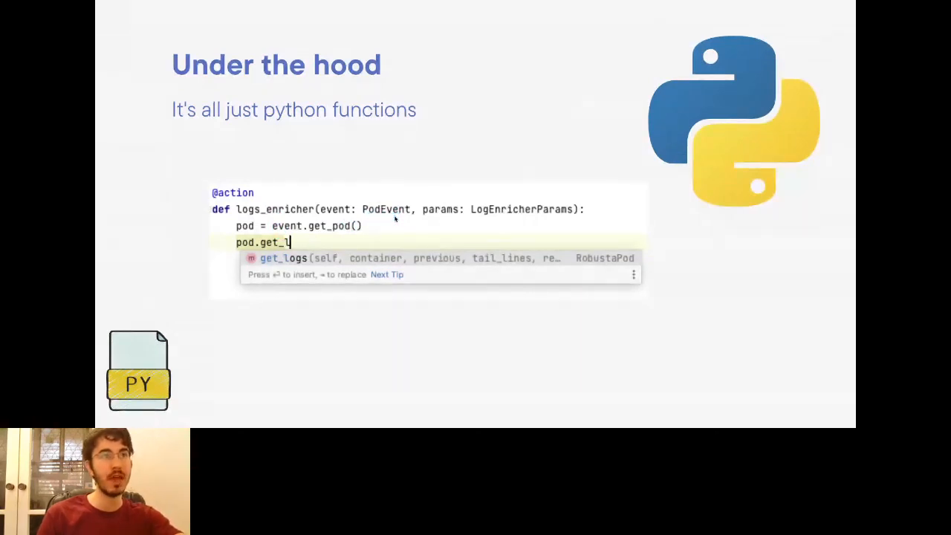
mouse_move(290, 241)
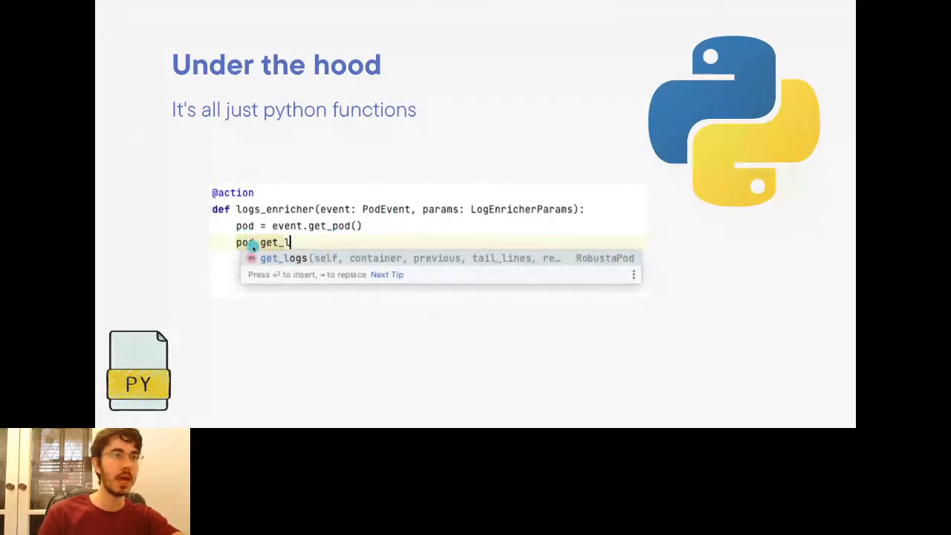
mouse_move(309, 258)
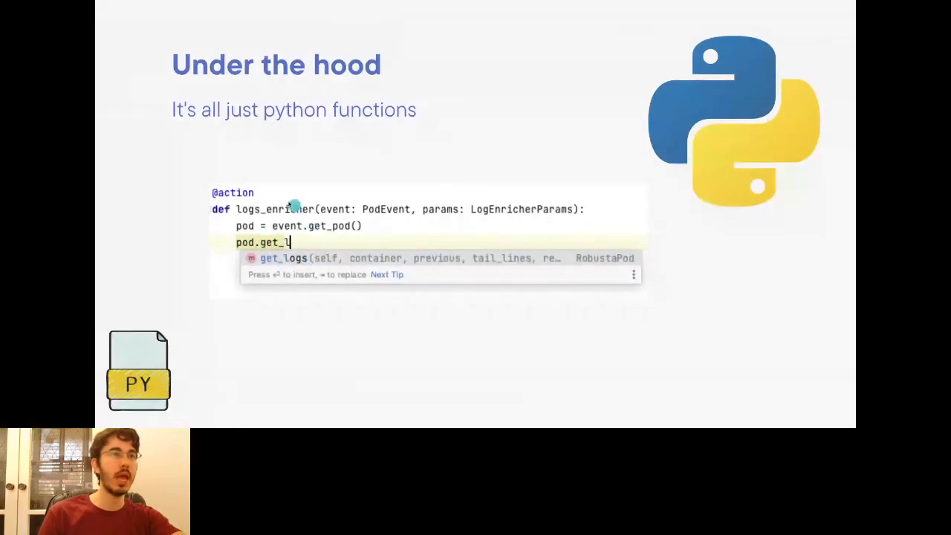
mouse_move(294, 259)
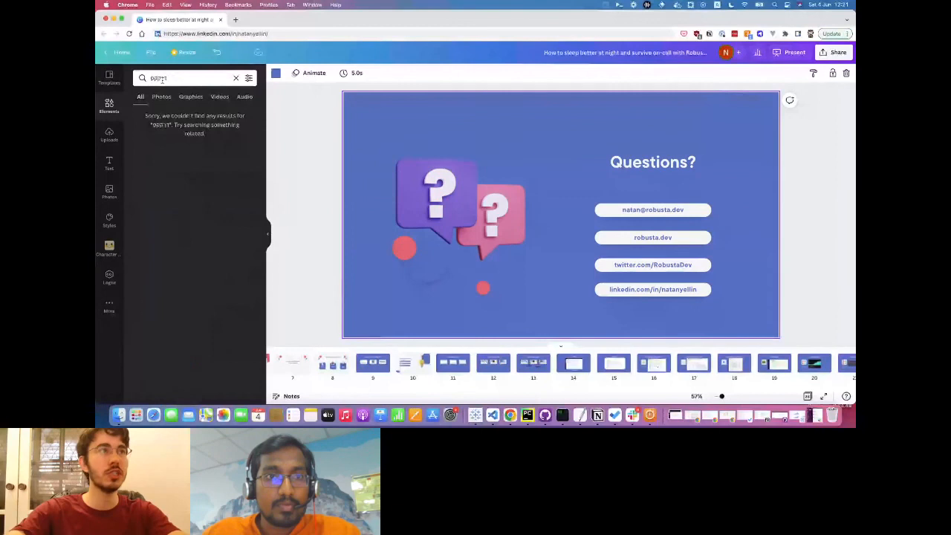
Search Canva's Elements panel for 'sleep' graphics.
type("sleep")
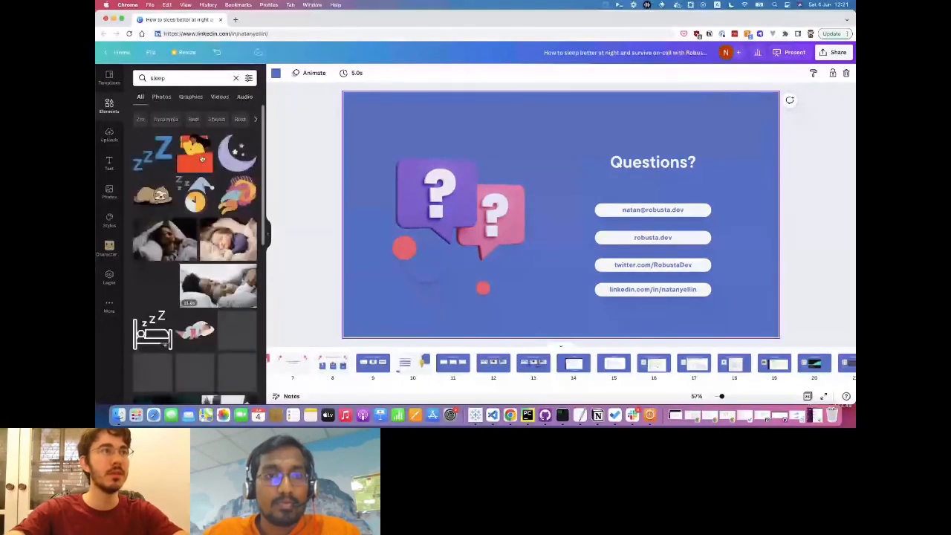